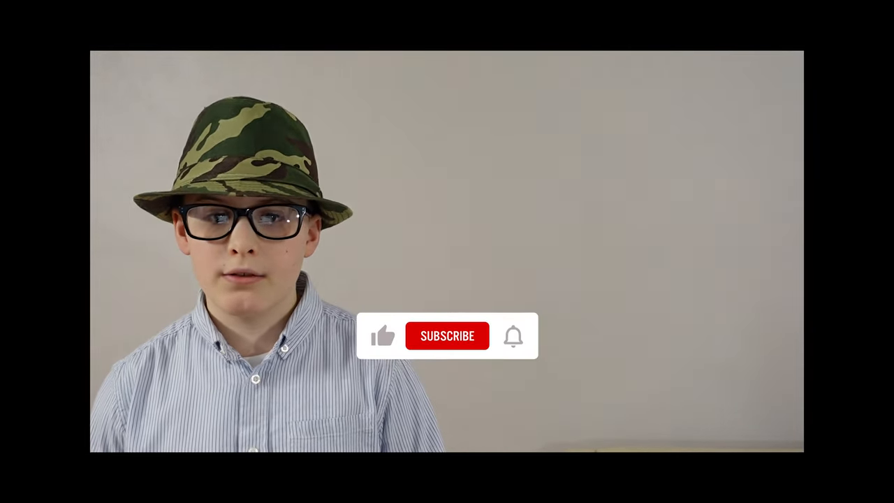
click(446, 336)
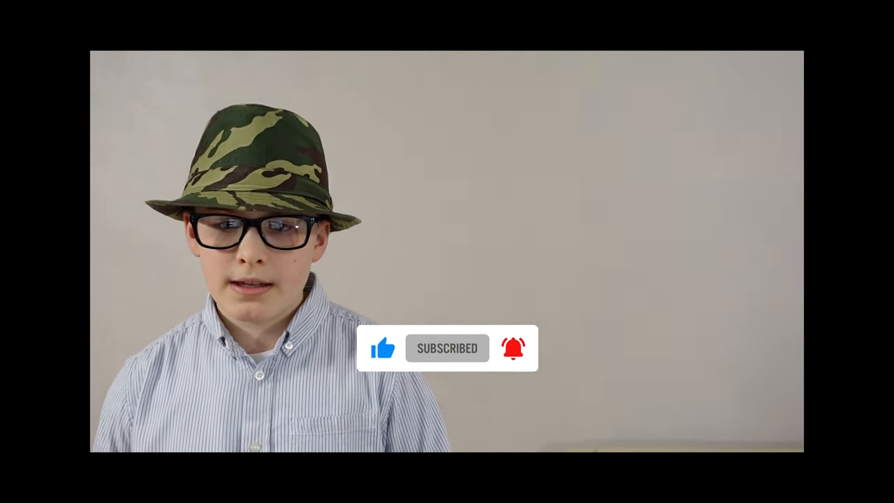